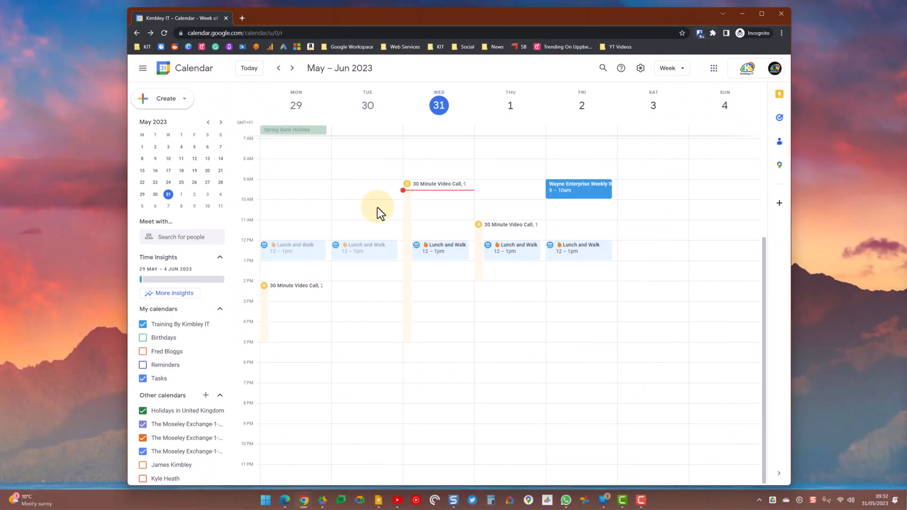
mouse_move(206, 396)
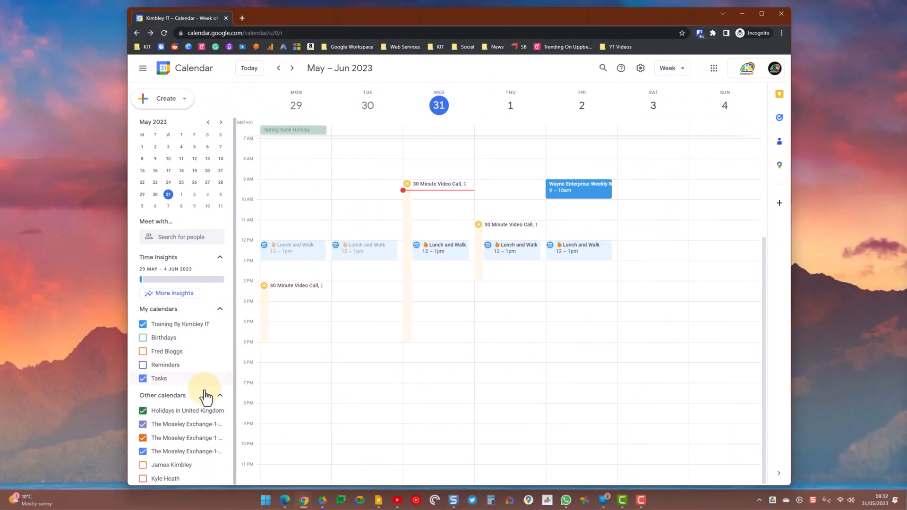
- Open the add-calendar menu beside Other calendars
click(219, 395)
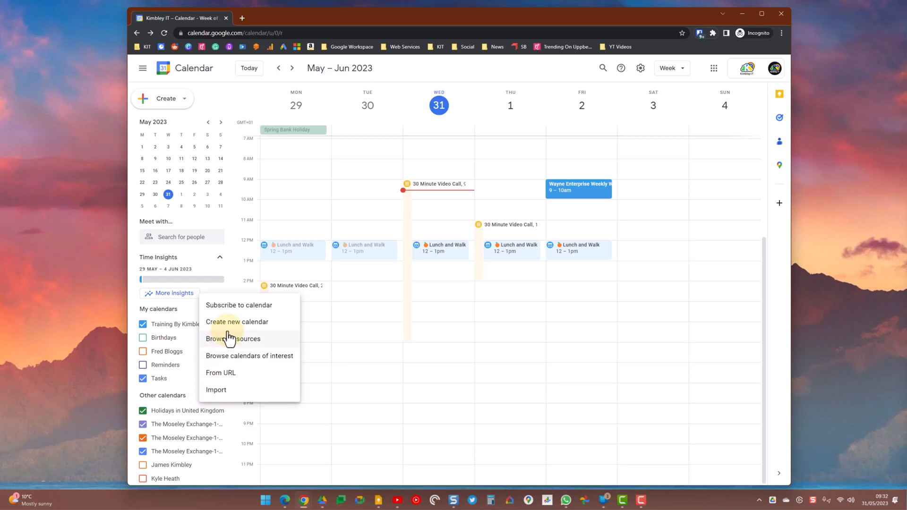
- Create a new calendar named 'Company Calendar'
click(237, 321)
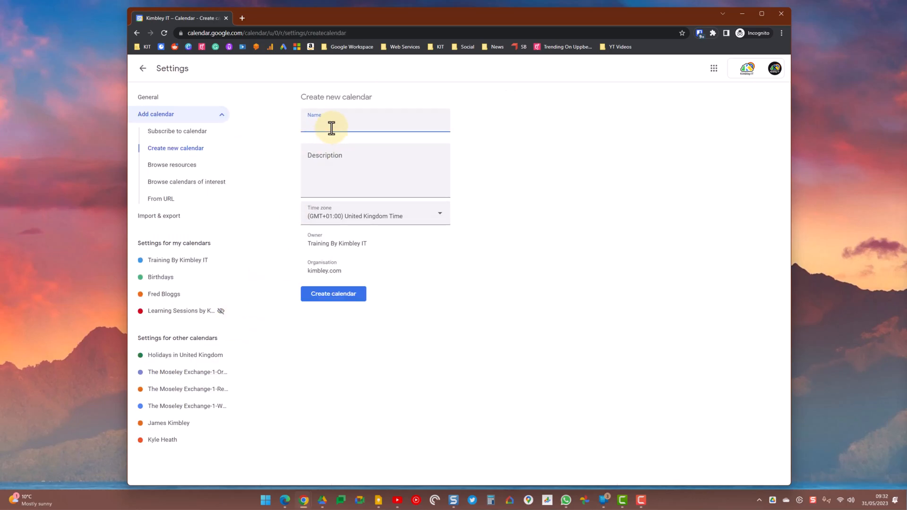
text(Company)
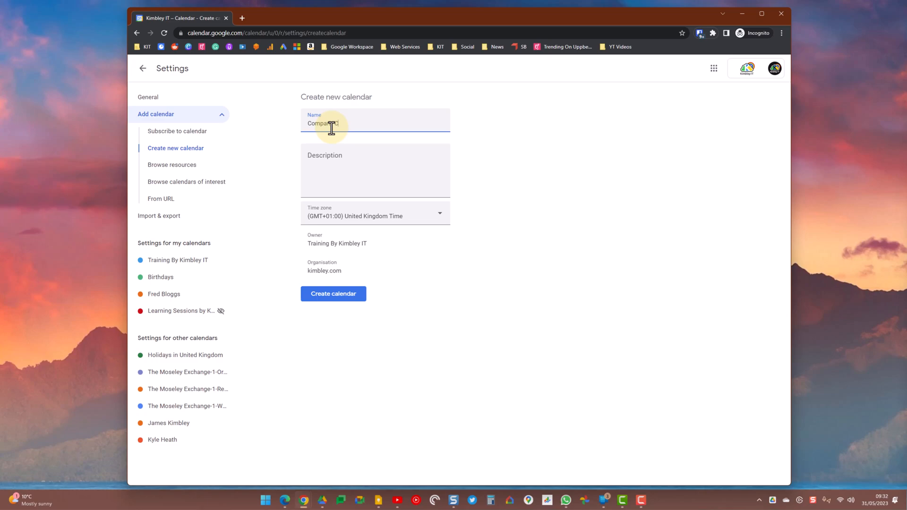
text(Calendare)
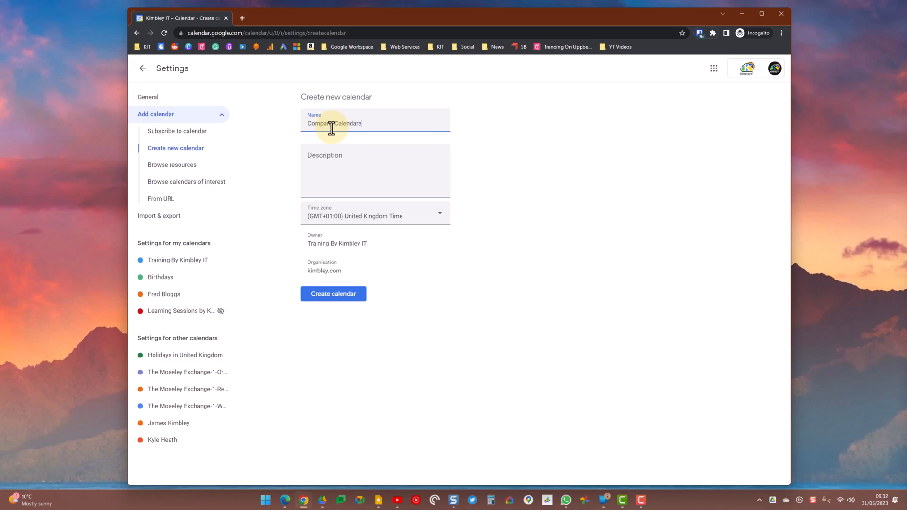
click(374, 170)
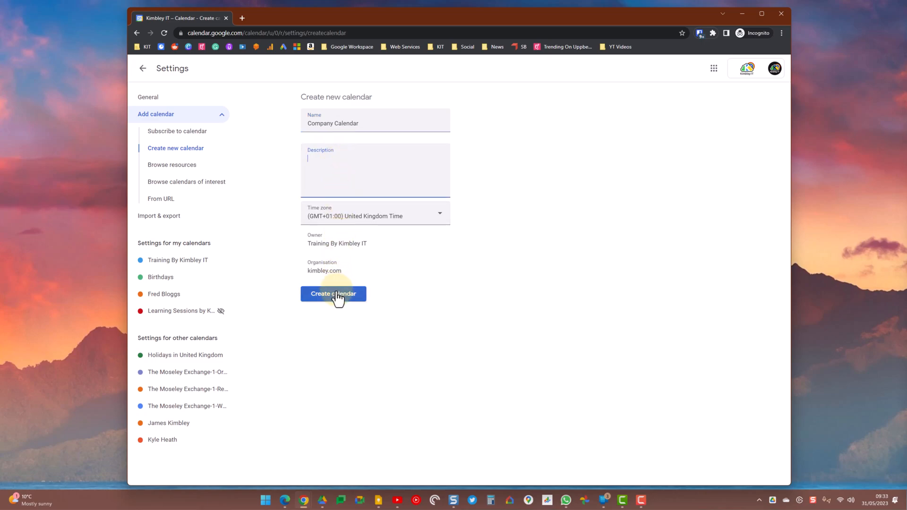
click(333, 294)
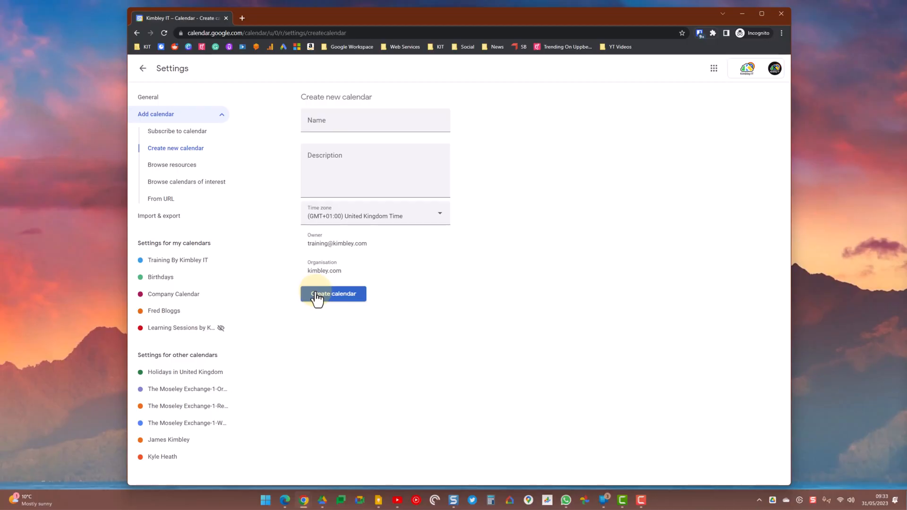
mouse_move(194, 296)
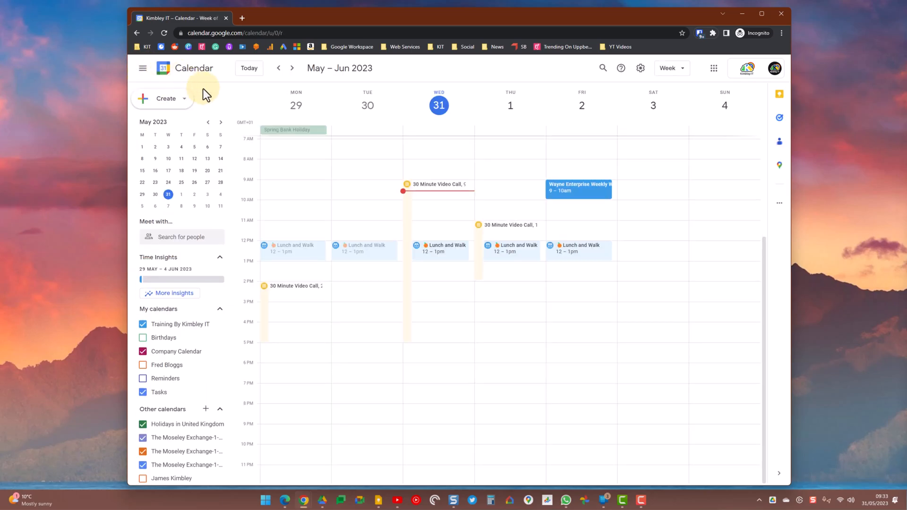
mouse_move(185, 351)
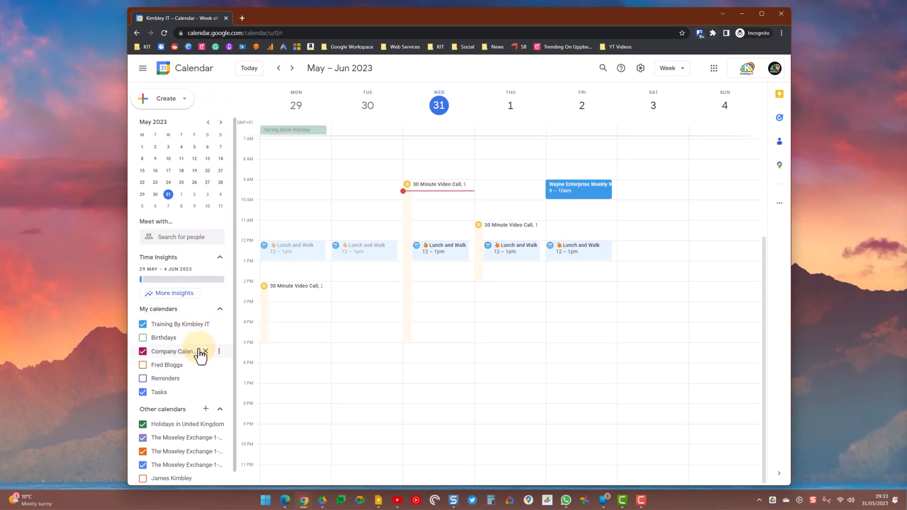
mouse_move(205, 351)
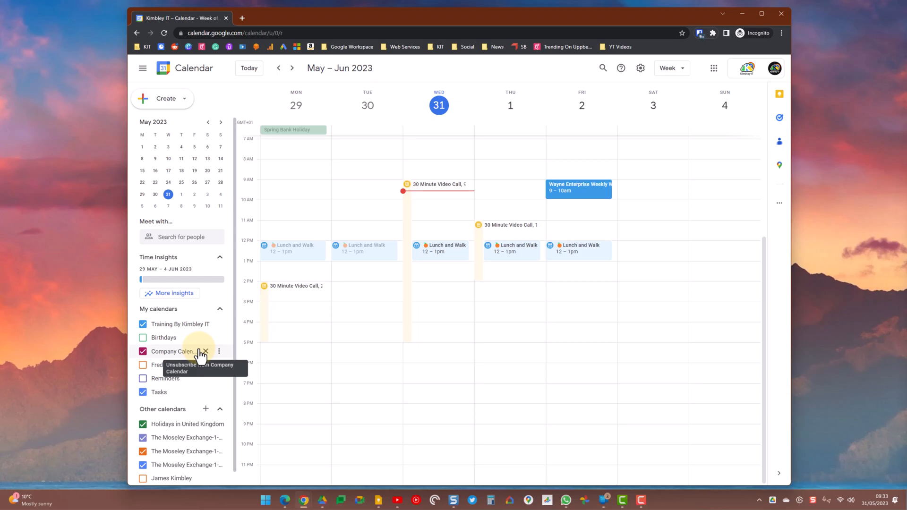
mouse_move(219, 353)
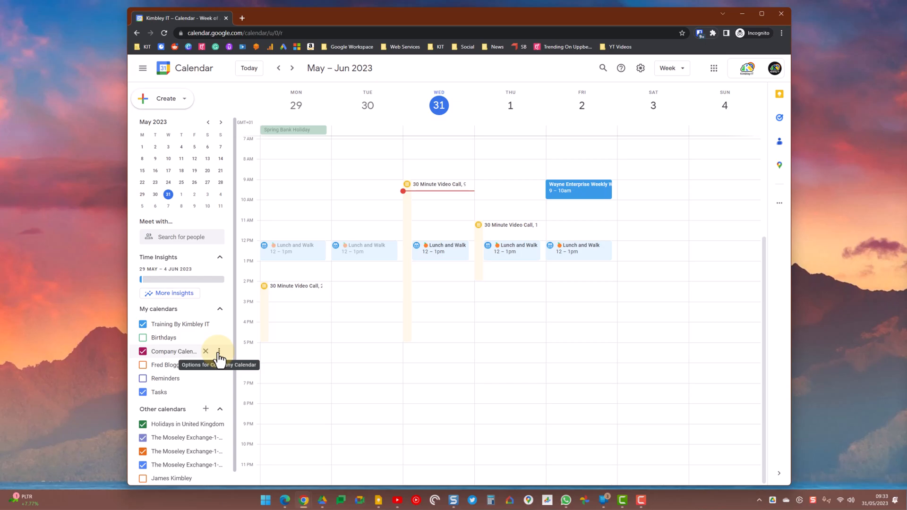
- Open the three-dot options menu for Company Calendar under My calendars
click(218, 351)
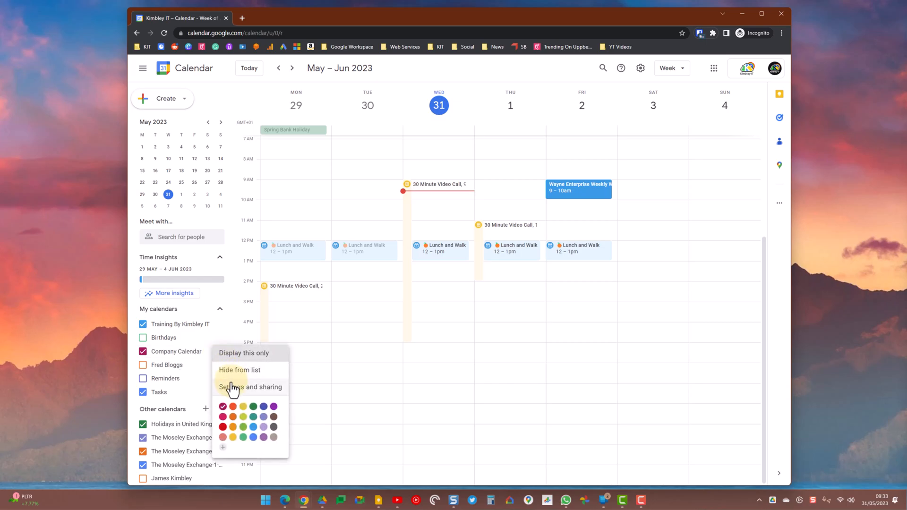
- Generate Company Calendar's shareable link from its Settings and sharing page
click(250, 387)
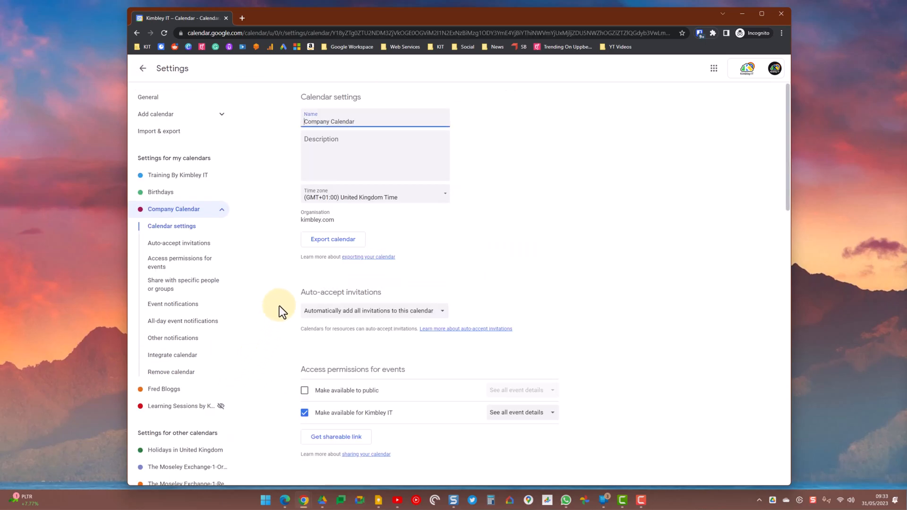
scroll(down, 3)
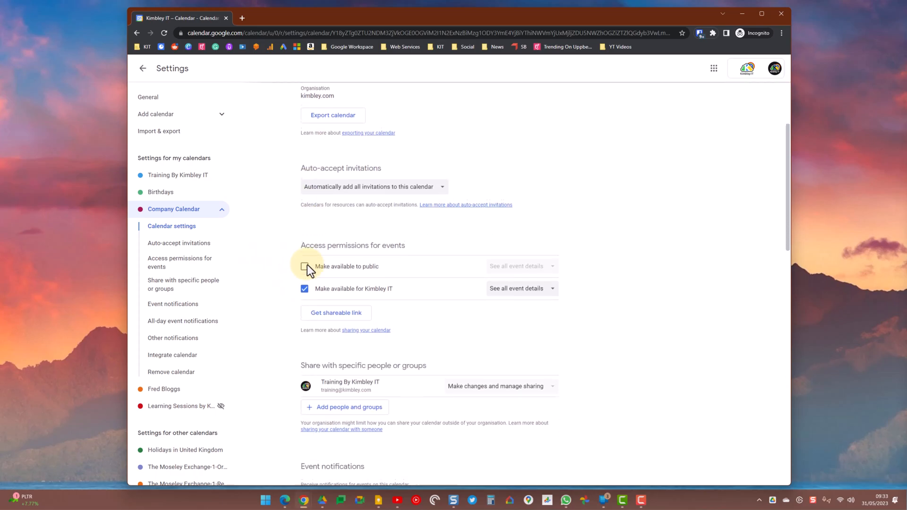
click(335, 312)
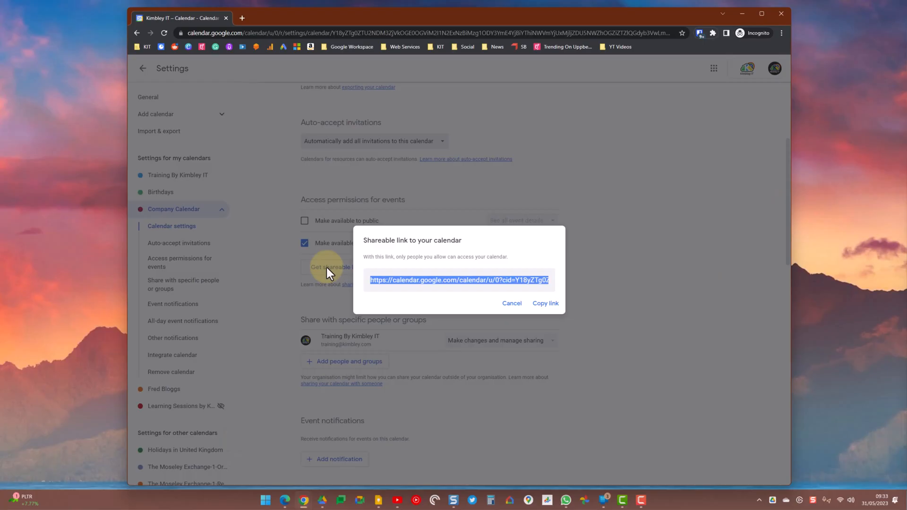
mouse_move(445, 301)
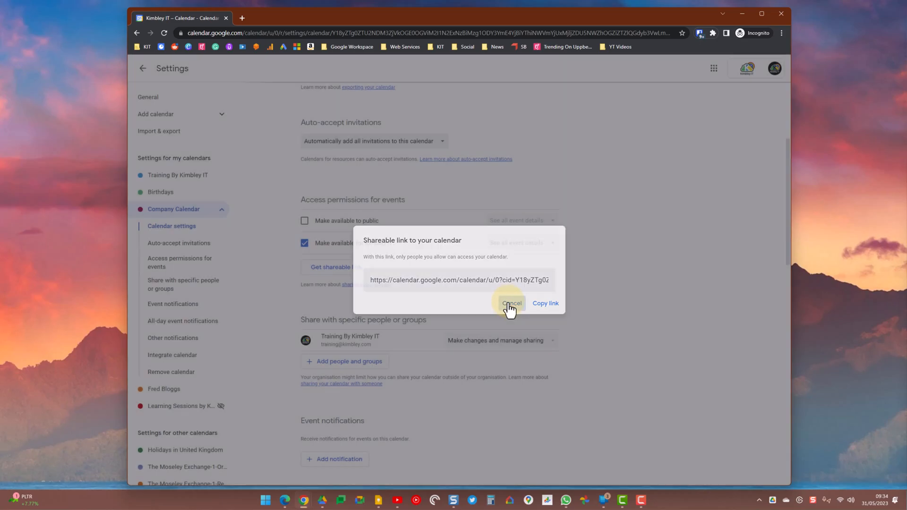
- Close the shareable link dialog and begin adding people and groups
click(511, 304)
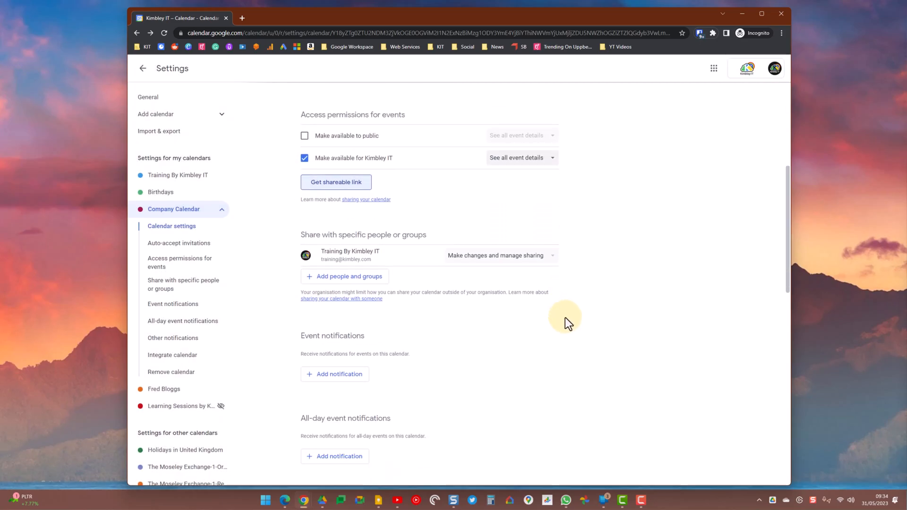
mouse_move(361, 291)
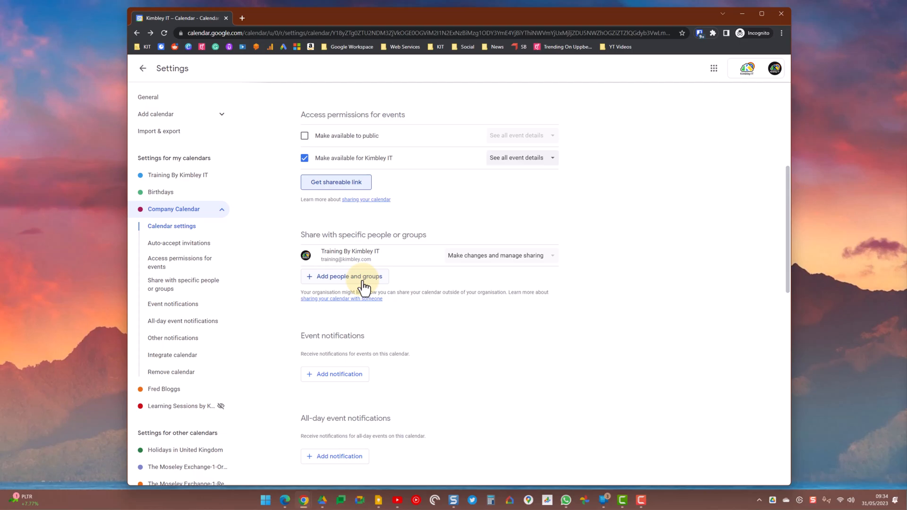
click(344, 276)
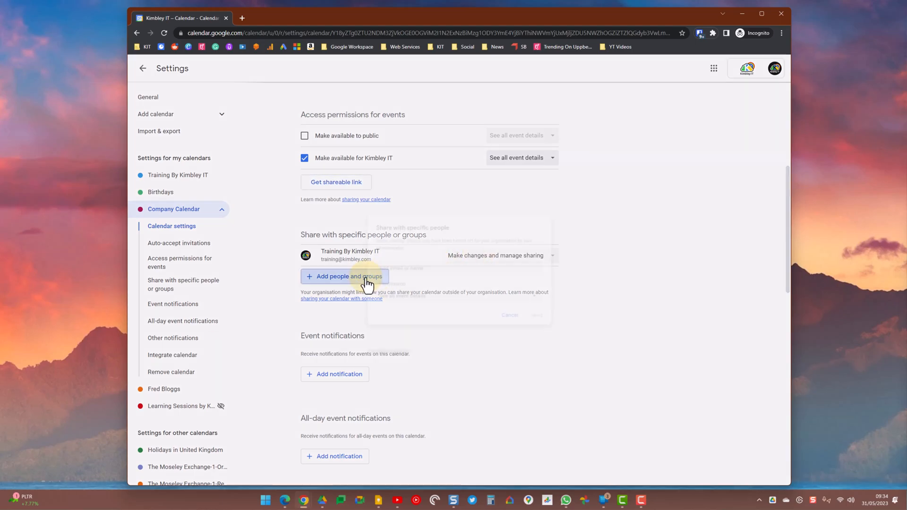
click(344, 276)
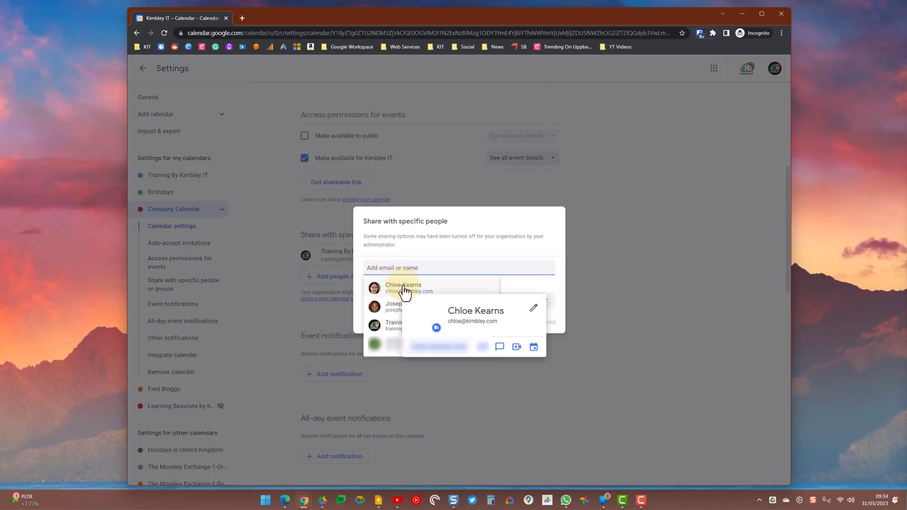
click(402, 288)
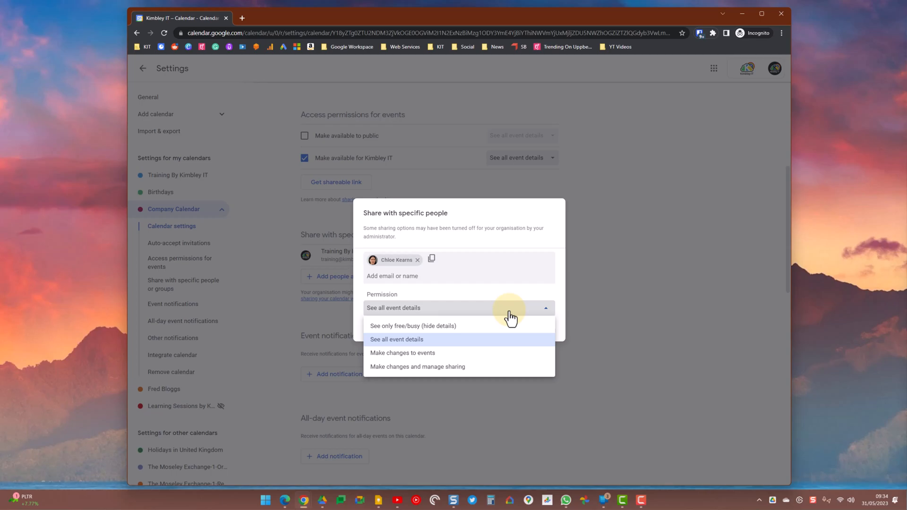
mouse_move(521, 301)
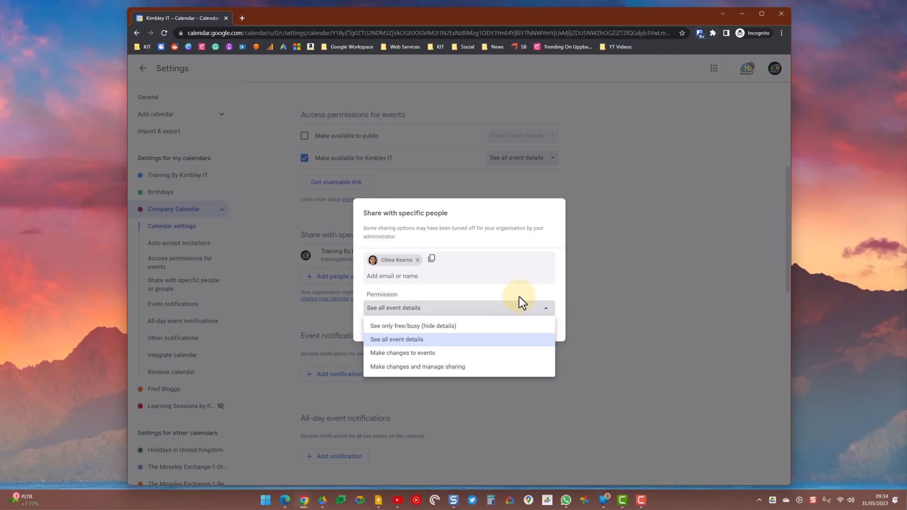
mouse_move(526, 298)
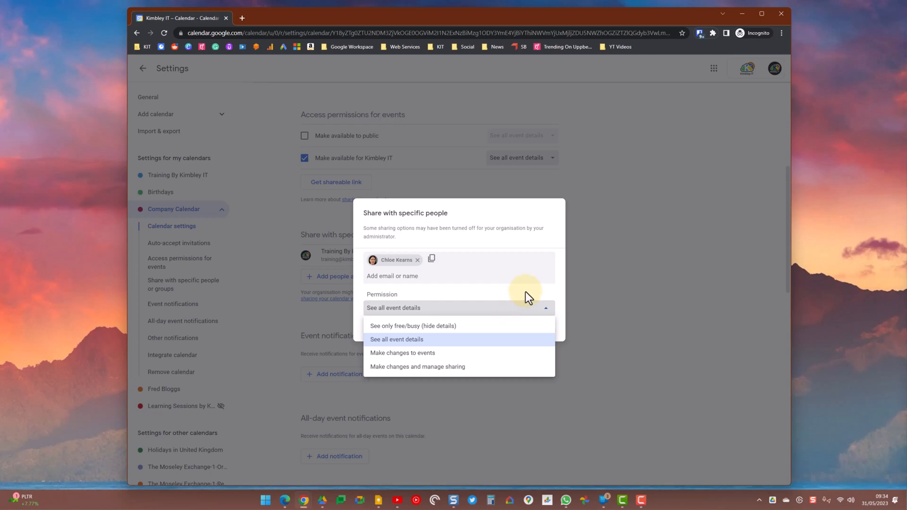
click(396, 339)
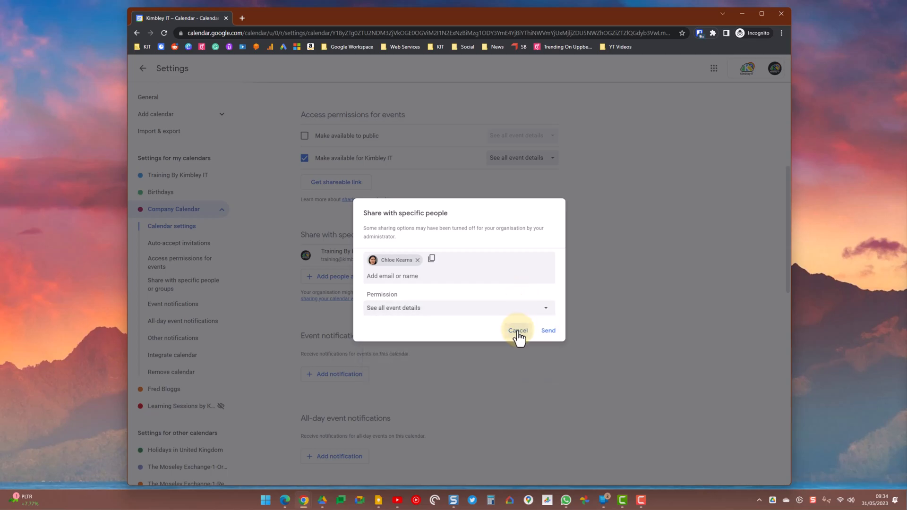